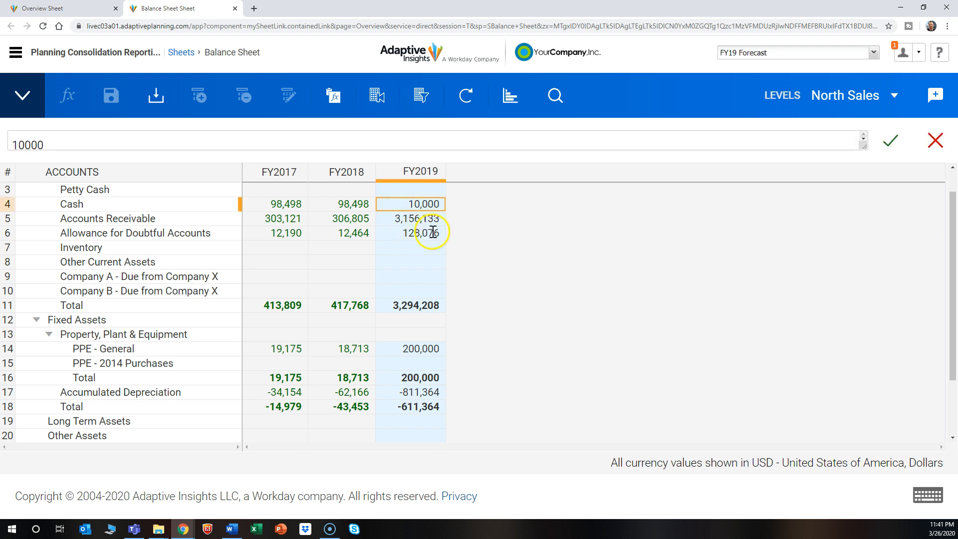
mouse_move(458, 214)
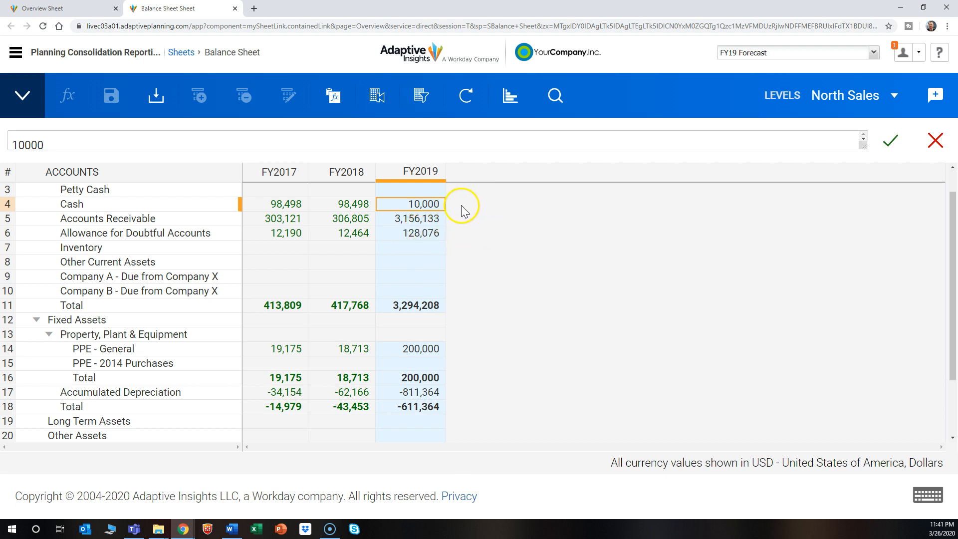
mouse_move(469, 199)
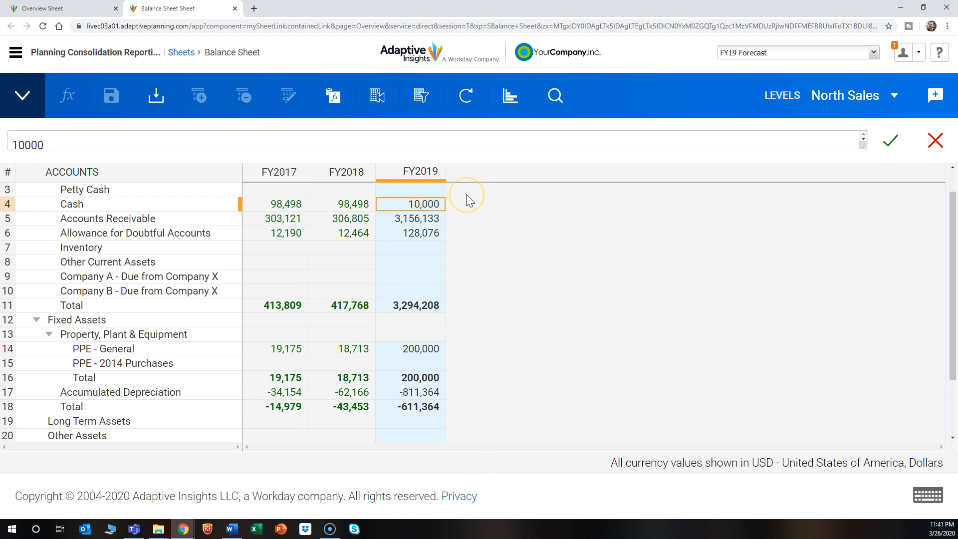
mouse_move(470, 201)
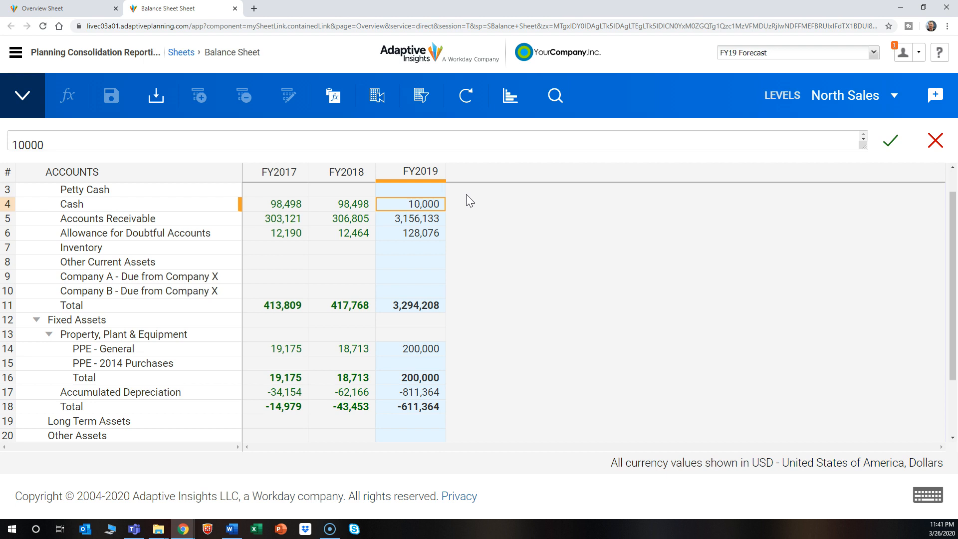
mouse_move(17, 53)
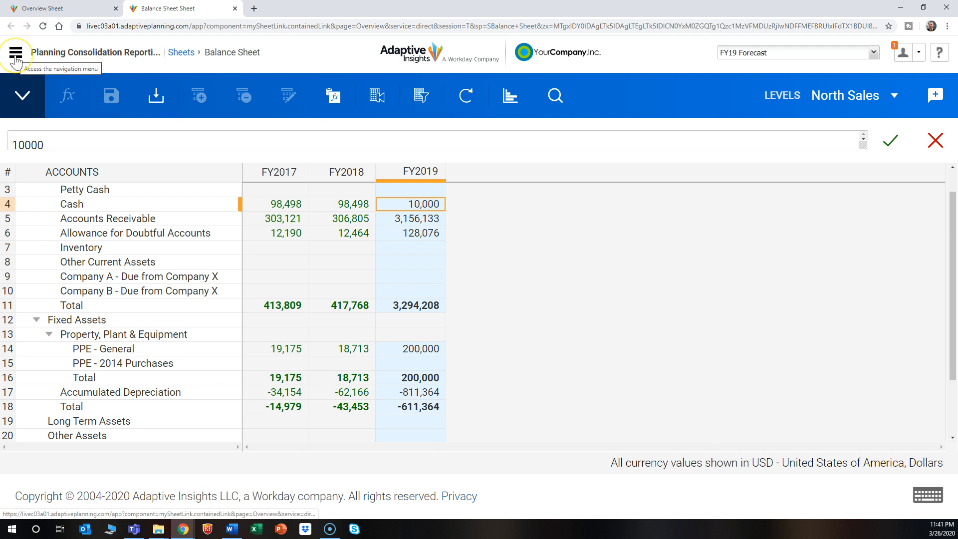
- Reach the audit trail search from the navigation menu on the Overview sheet
left_click(16, 53)
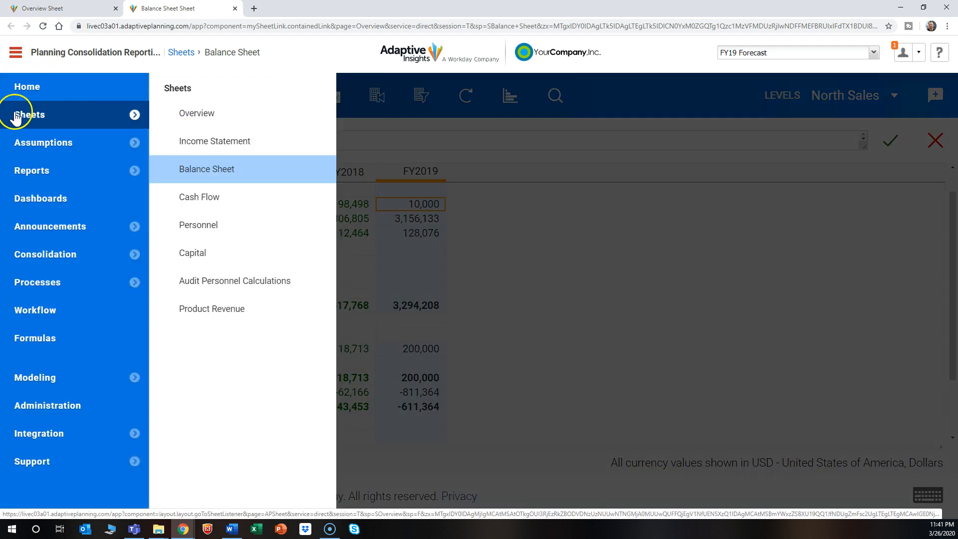
mouse_move(32, 119)
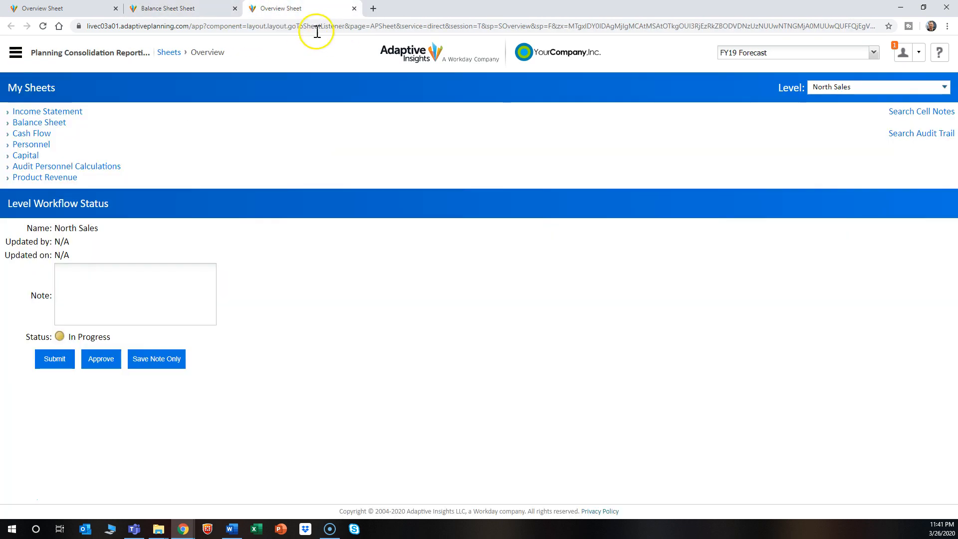
mouse_move(861, 173)
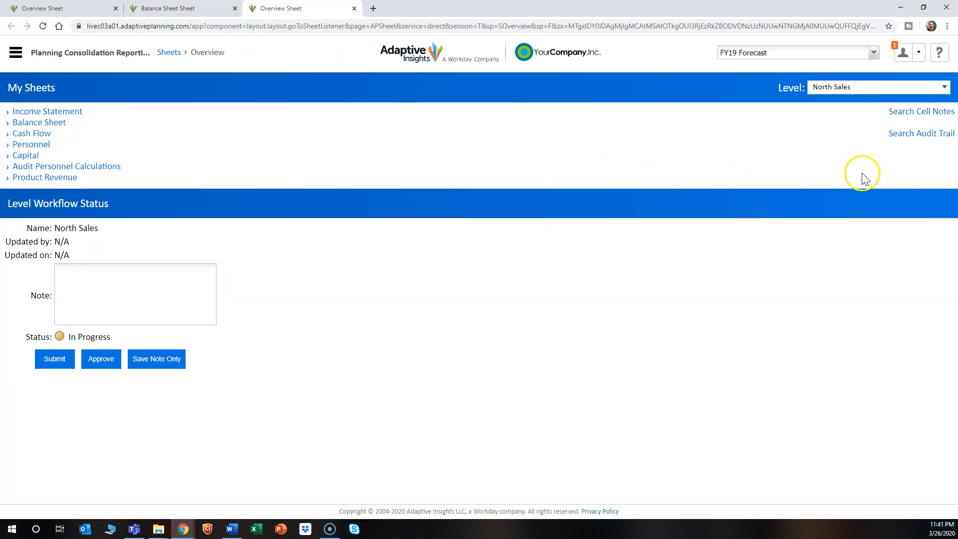
mouse_move(919, 167)
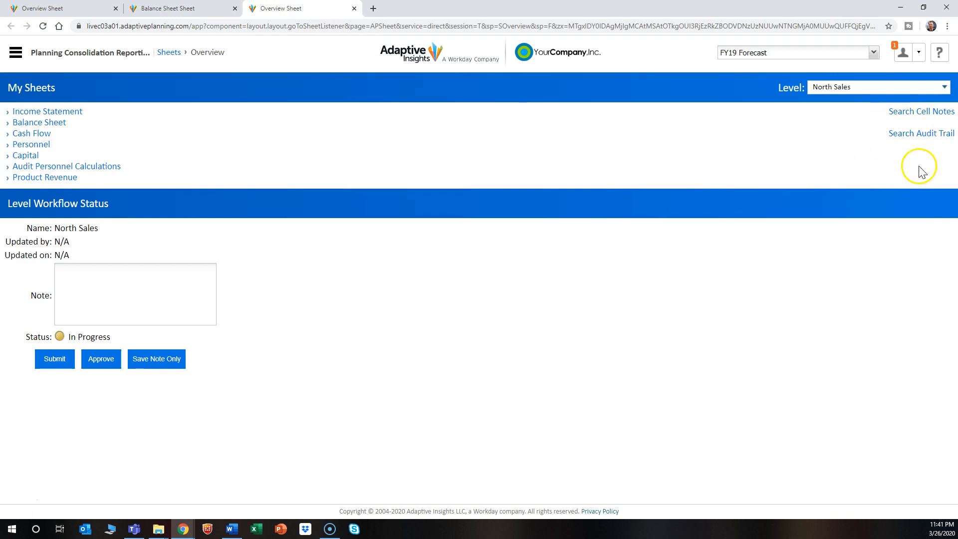
left_click(921, 133)
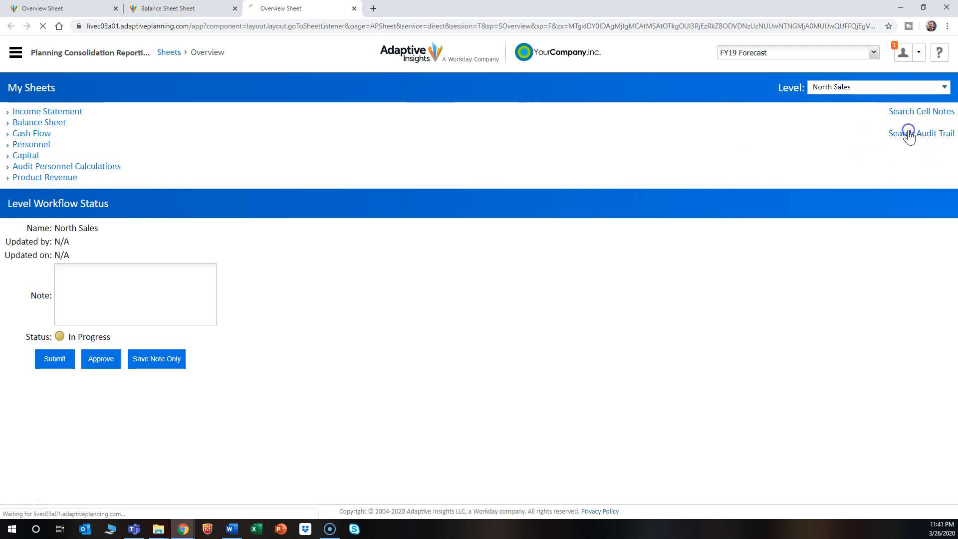
- Check the North Sales level on the Balance Sheet and return to Audit Trail Search
left_click(922, 133)
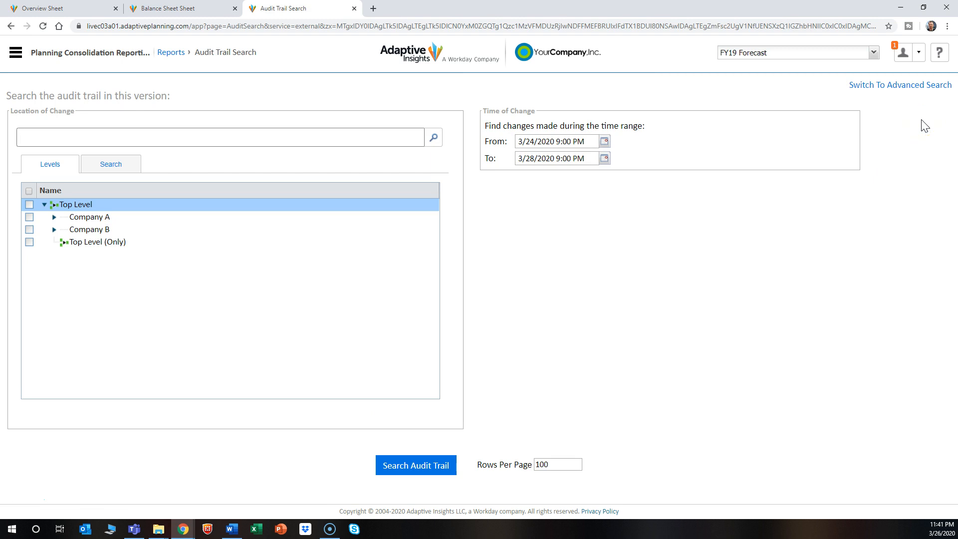
mouse_move(380, 113)
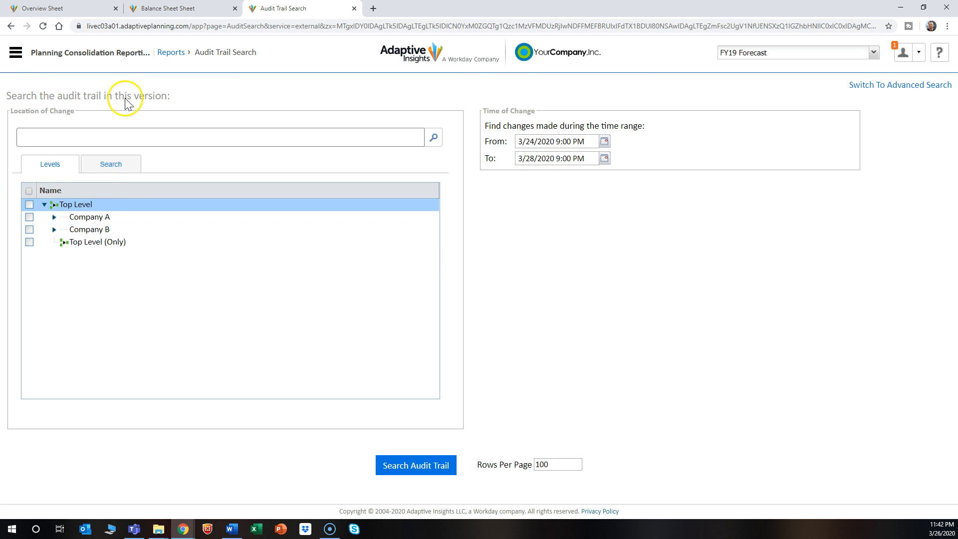
left_click(178, 8)
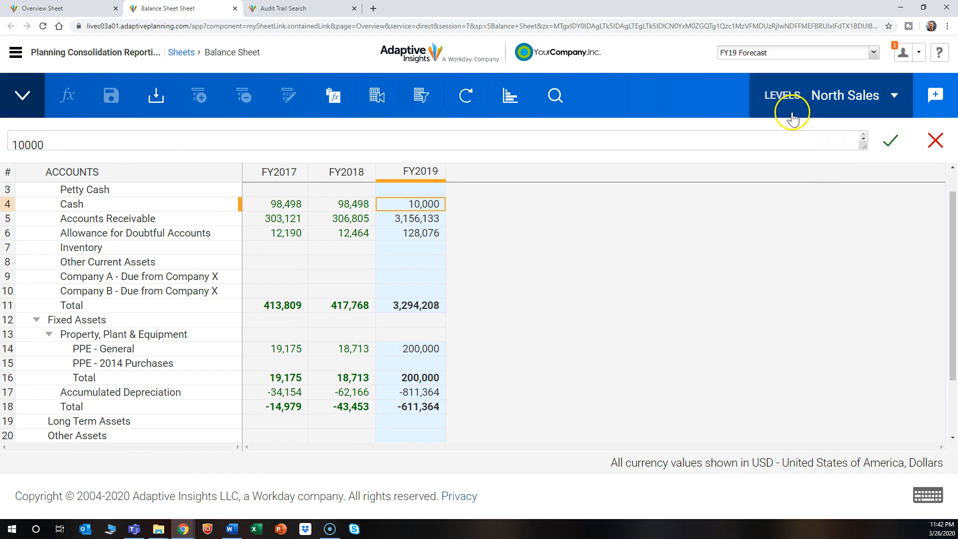
left_click(299, 8)
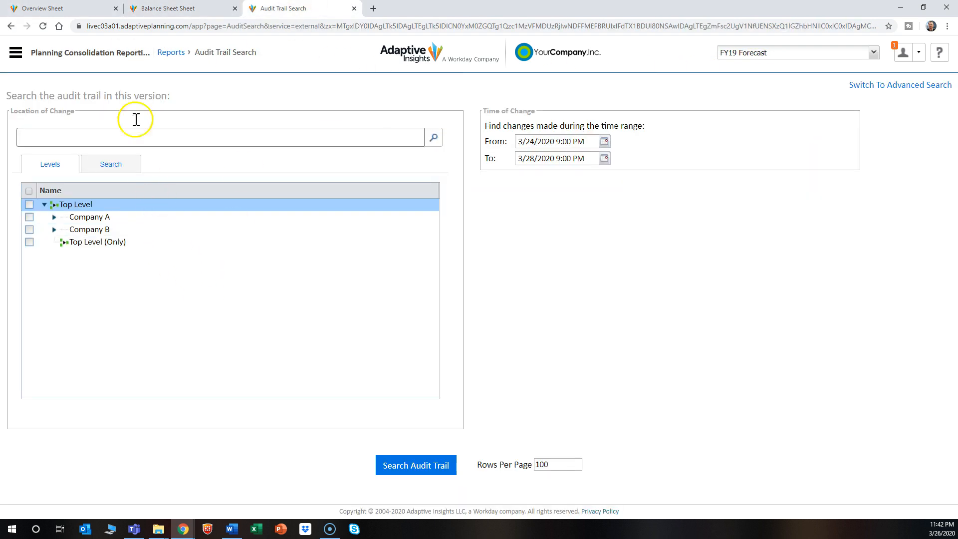
- Search audit trail changes at the North Sales level, finding the Dec-2019 Cash change
type("north")
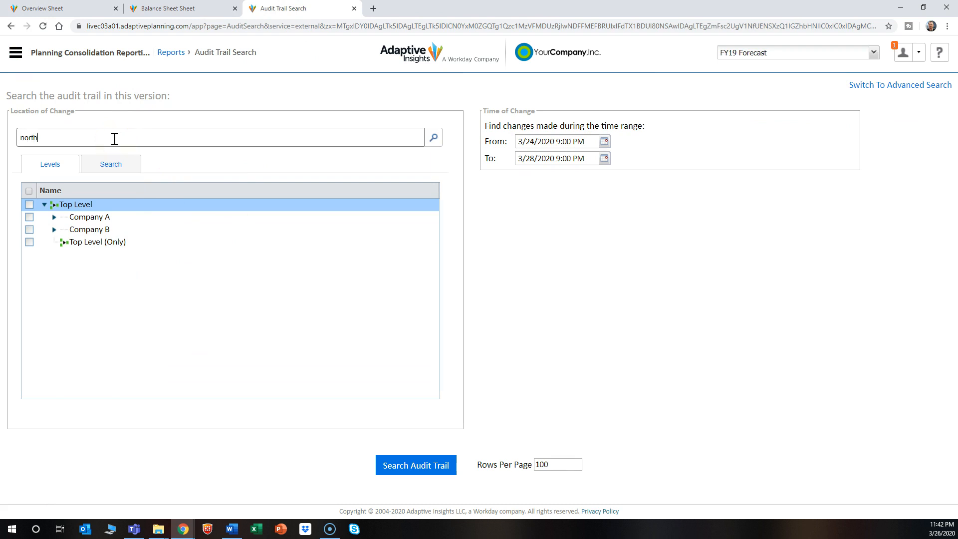
left_click(434, 136)
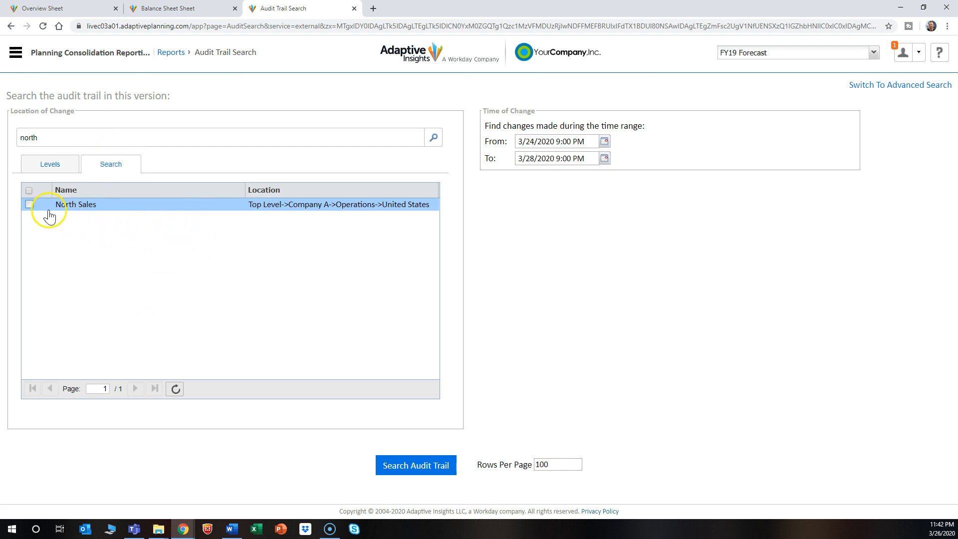
left_click(29, 203)
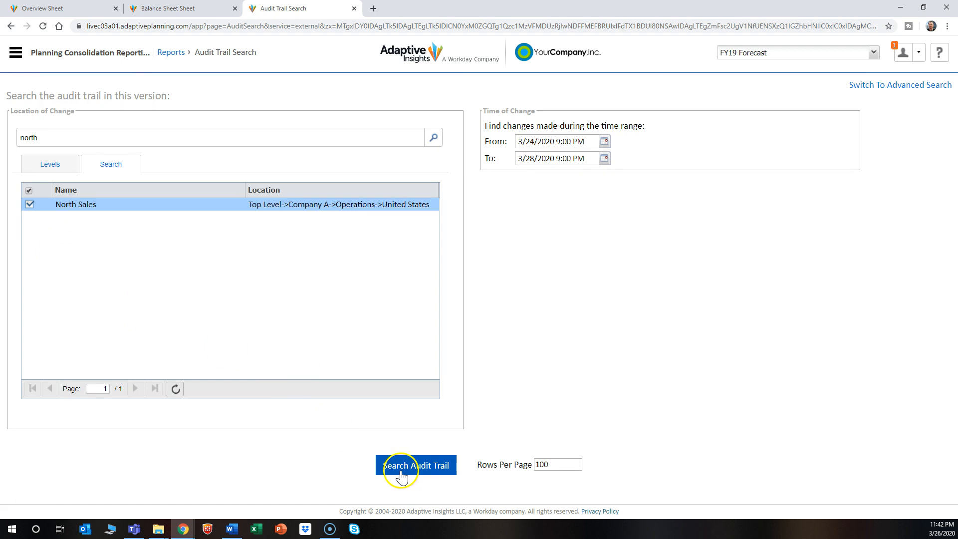
left_click(415, 465)
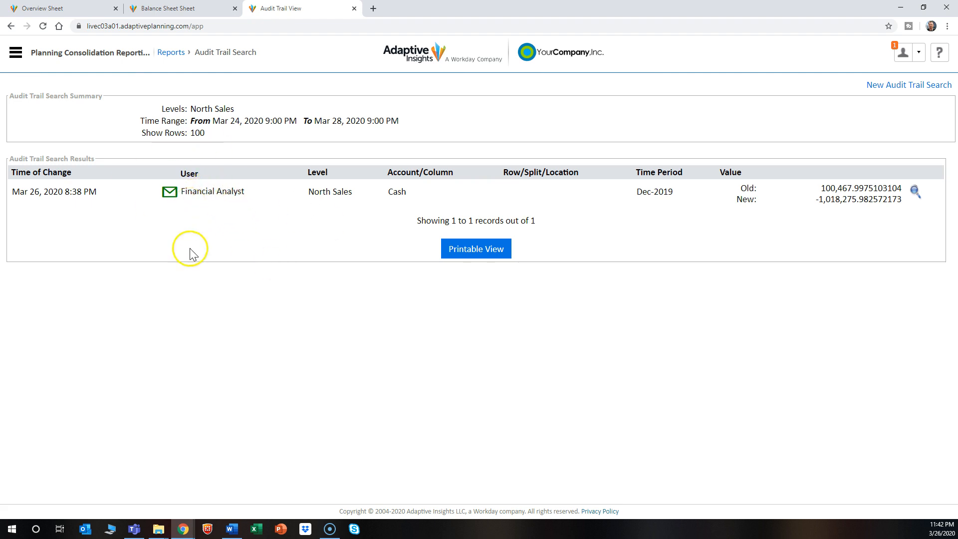
mouse_move(346, 274)
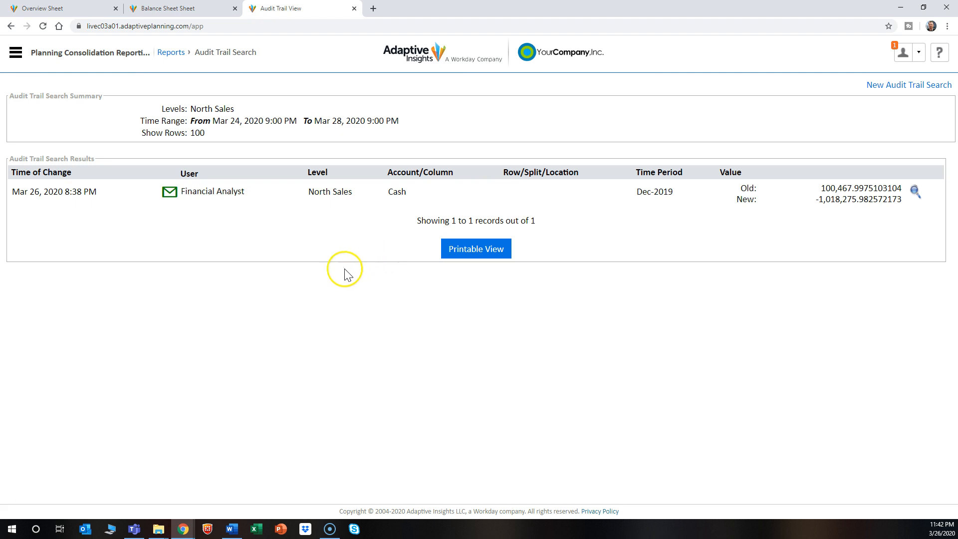
mouse_move(373, 263)
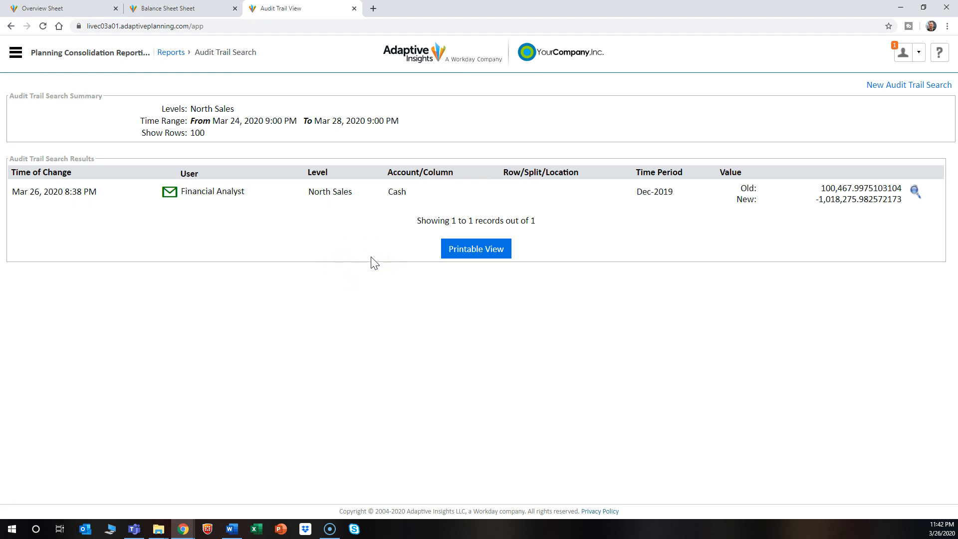